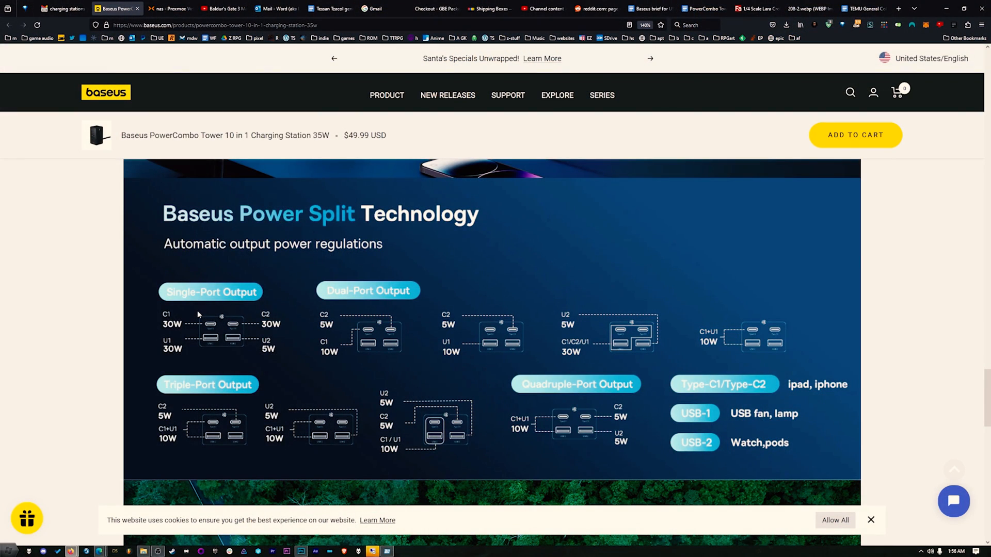
mouse_move(240, 349)
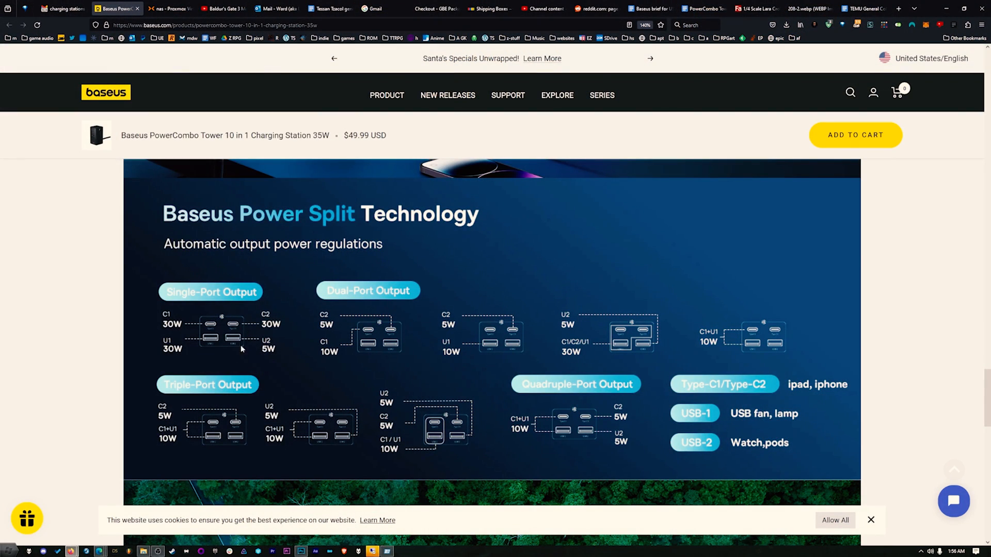